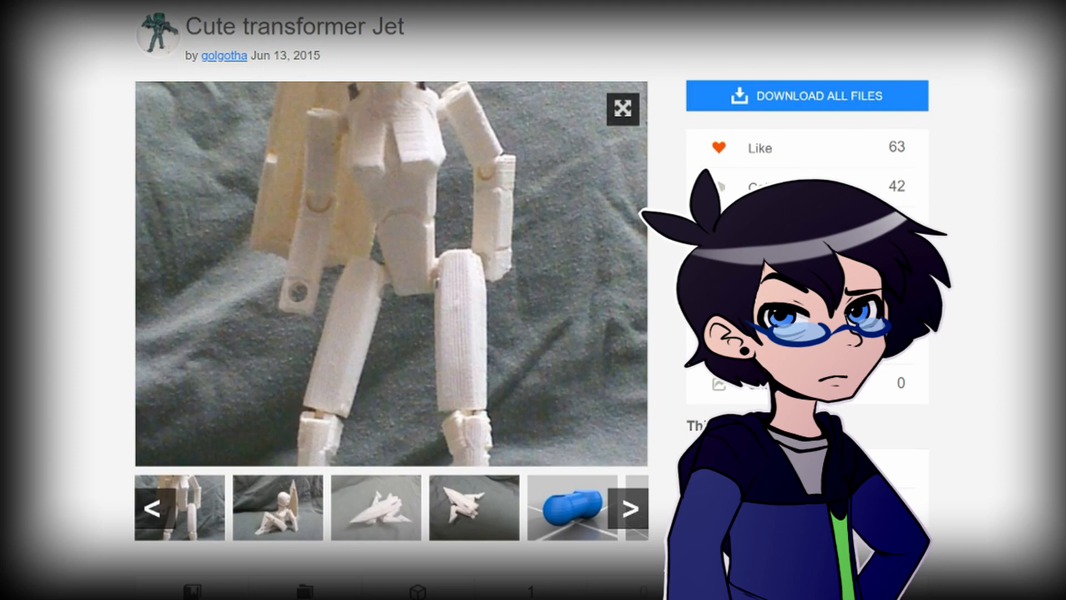
Cycle the Cute transformer Jet gallery through the sitting-figure photo, the printed-parts render and the ball-joint limb render
left_click(374, 506)
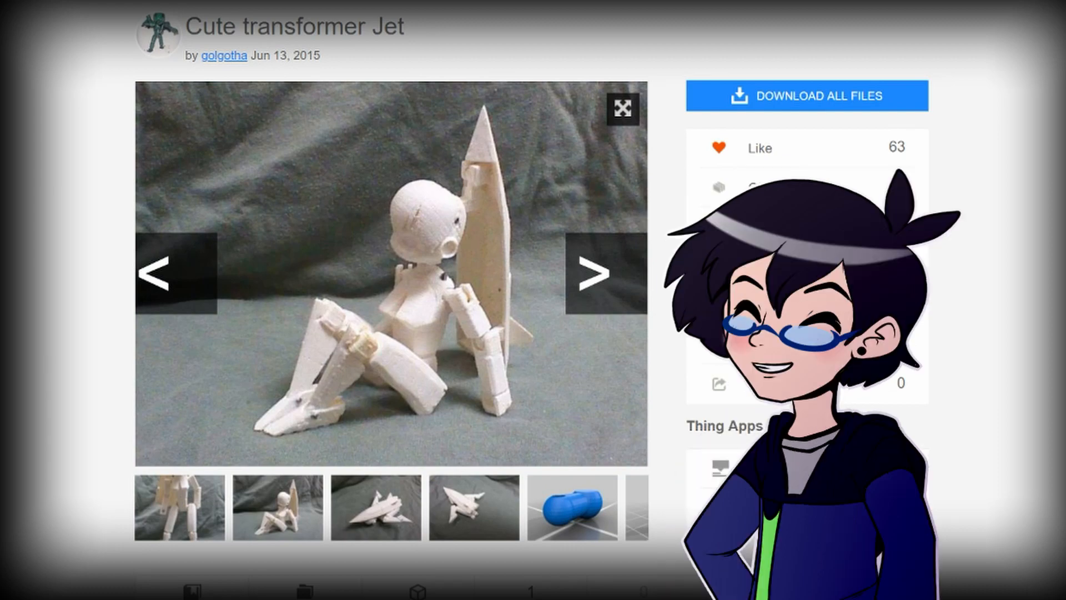
left_click(594, 273)
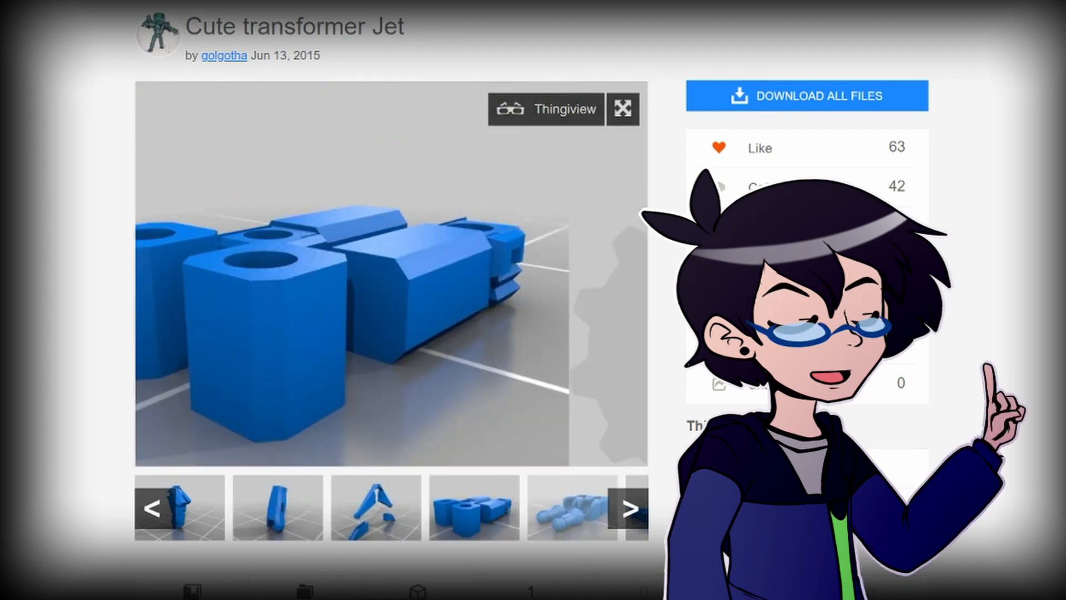
left_click(631, 507)
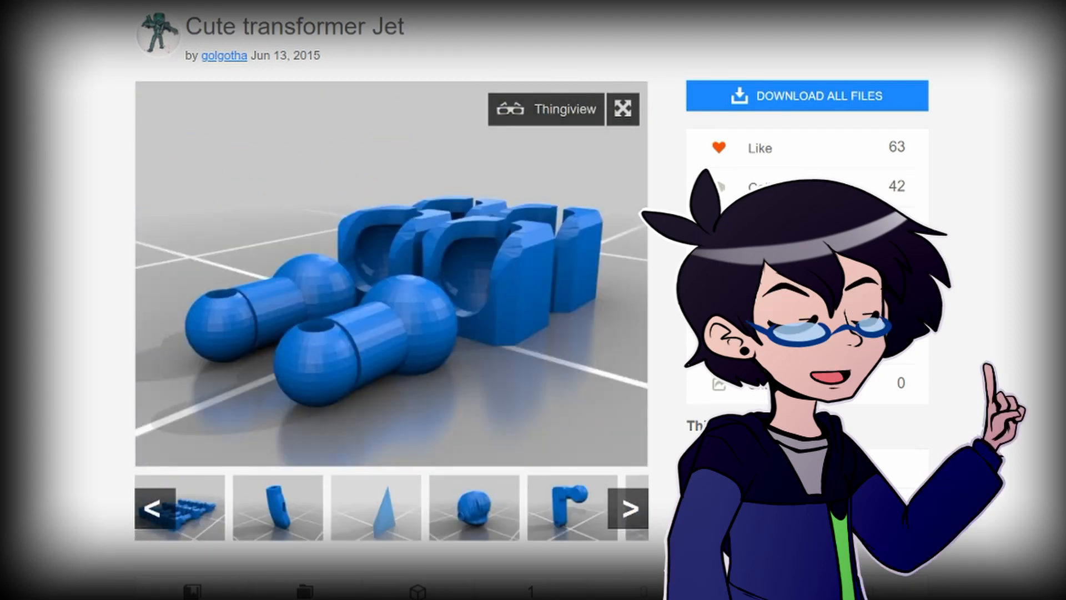
left_click(374, 507)
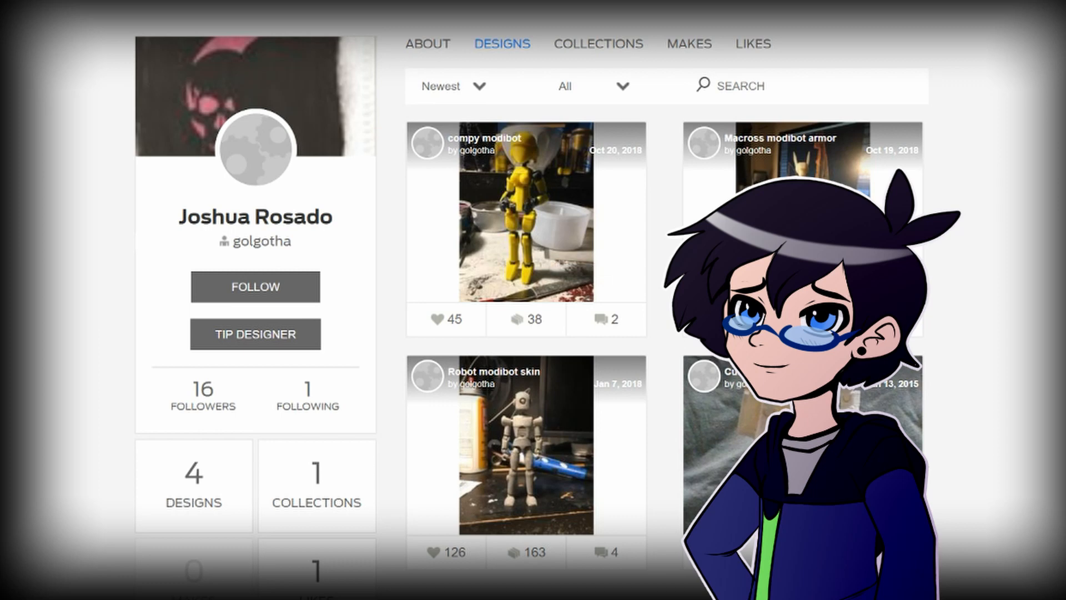
mouse_move(558, 449)
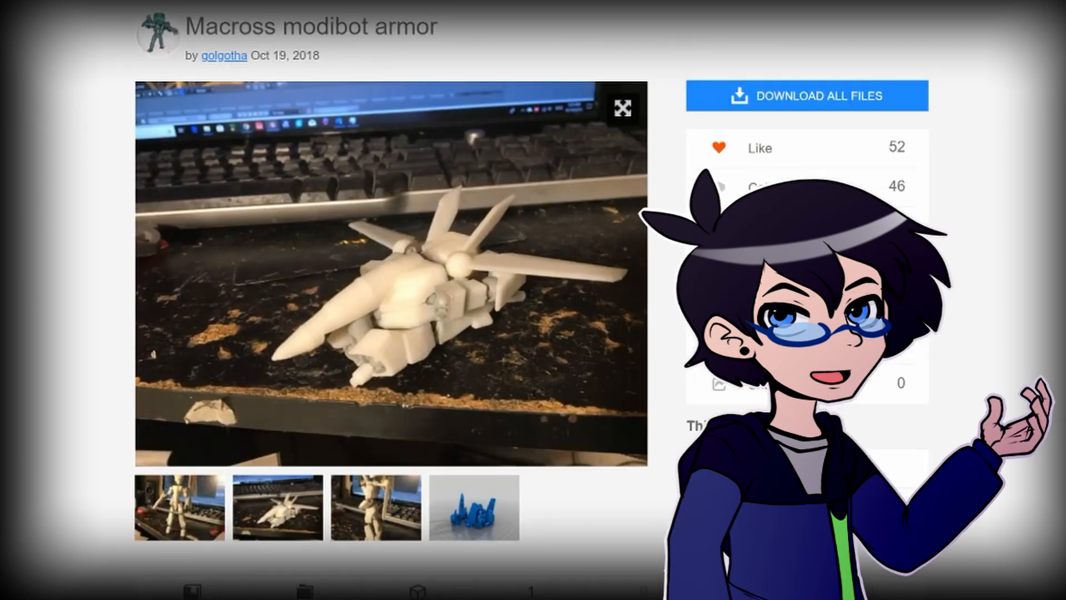
View the Macross modibot armor's 3D parts preview, then switch back between its jet-form photos
left_click(374, 507)
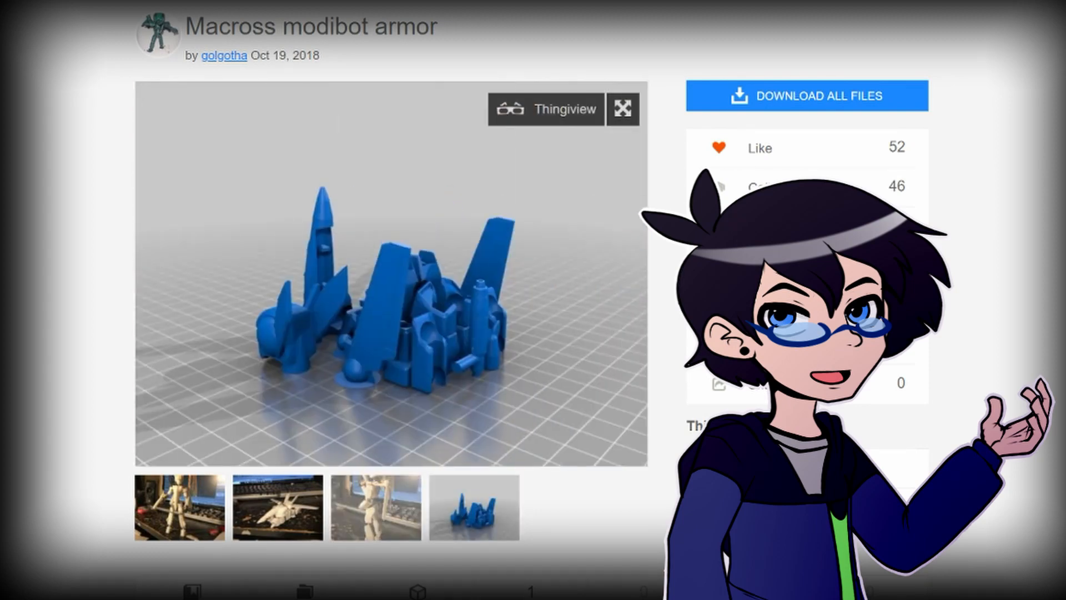
left_click(277, 507)
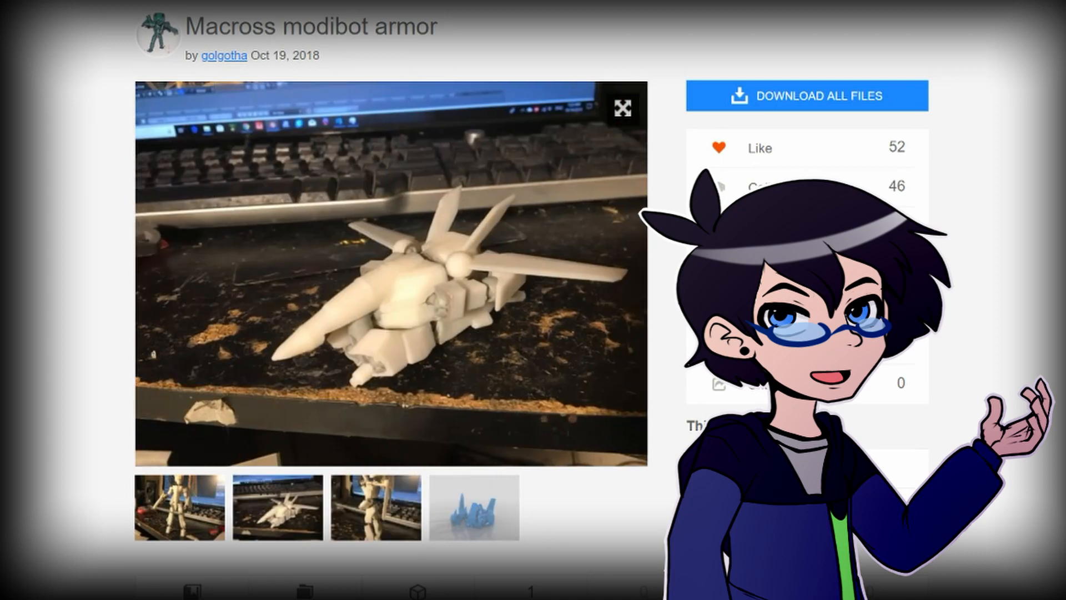
left_click(473, 508)
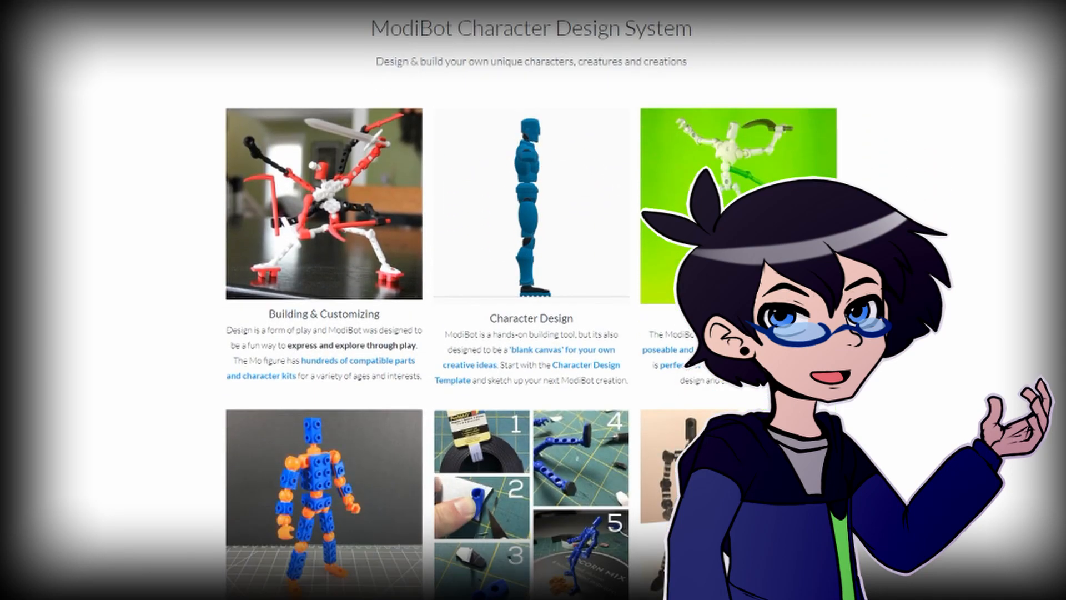
Scroll down the ModiBot Character Design System page past the feature tiles and video
scroll("down", 3)
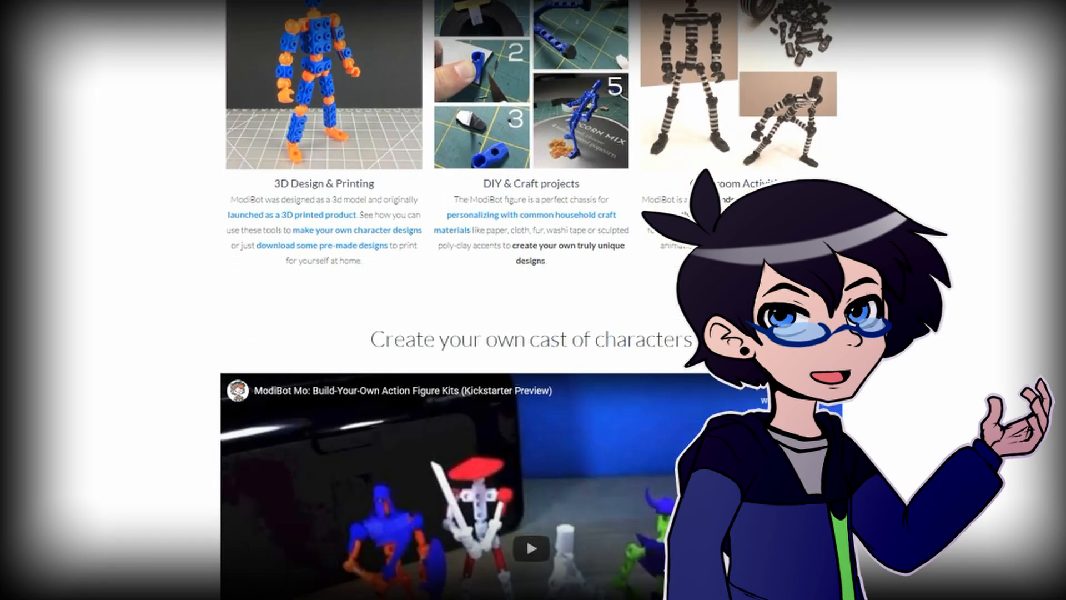
scroll("down", 3)
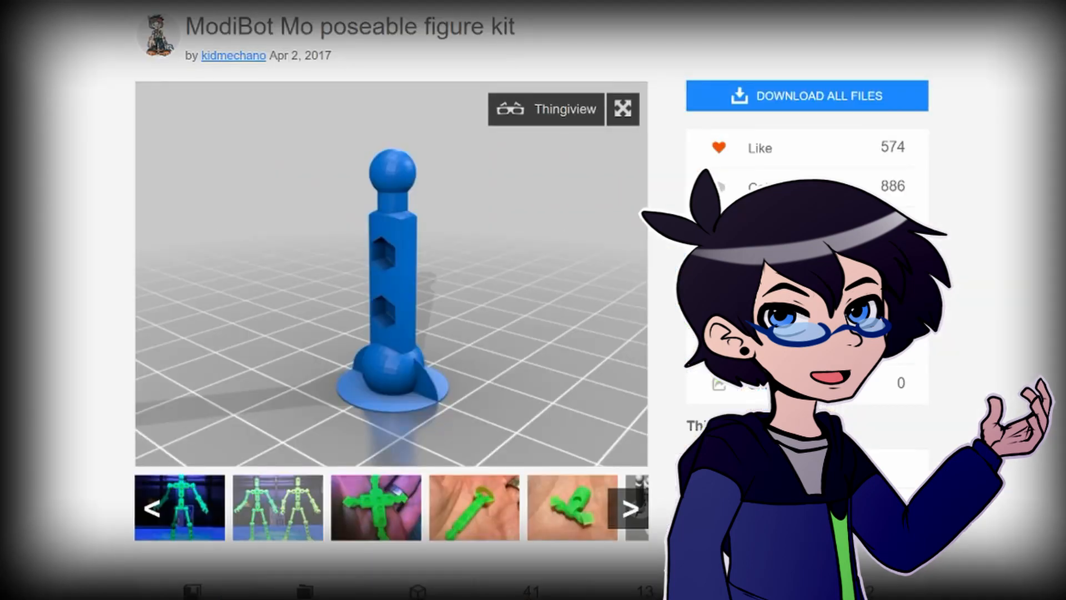
View the kit's two-green-figures photo and printed-parts render, then go to designer kidmechano's profile
left_click(276, 506)
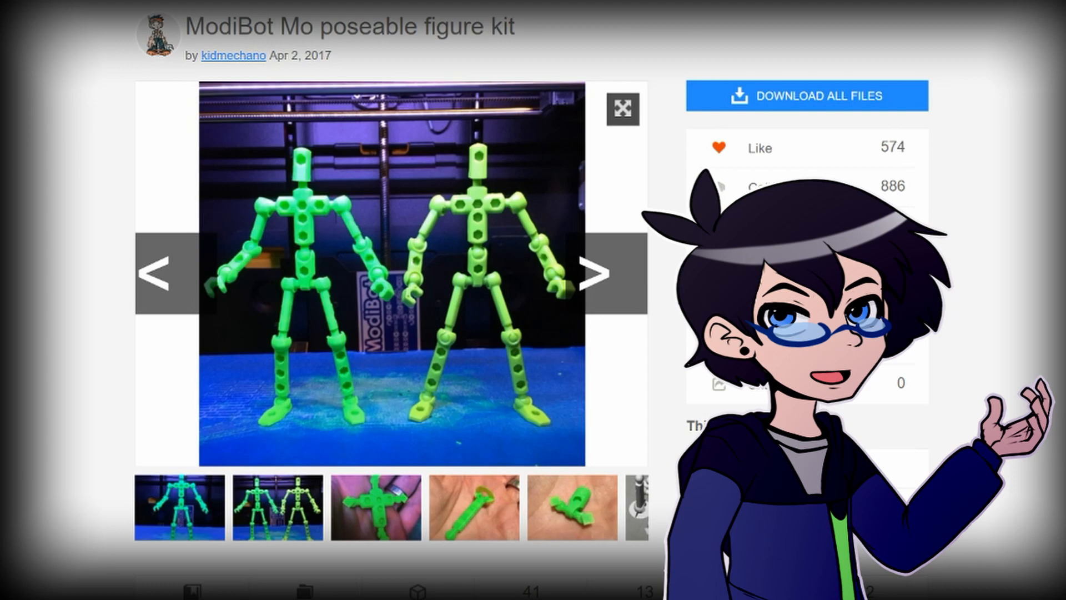
scroll("down", 3)
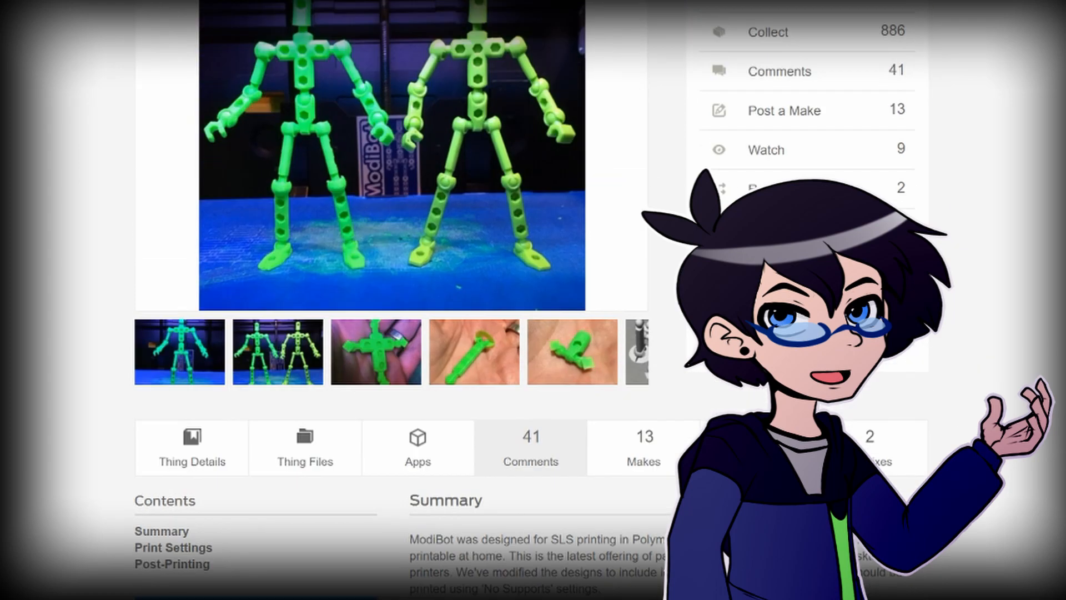
scroll("down", 3)
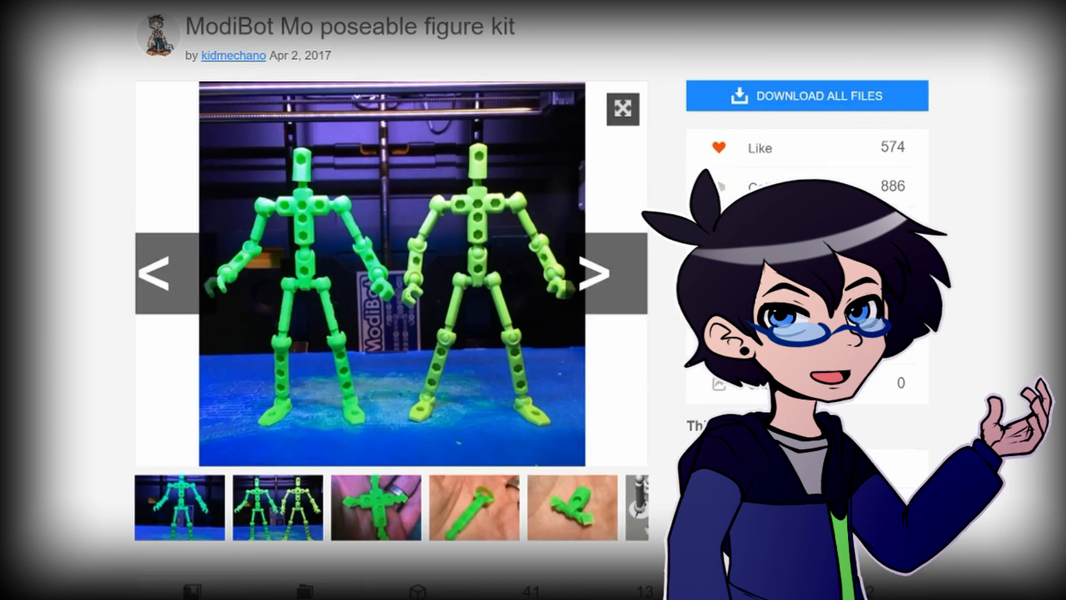
left_click(600, 273)
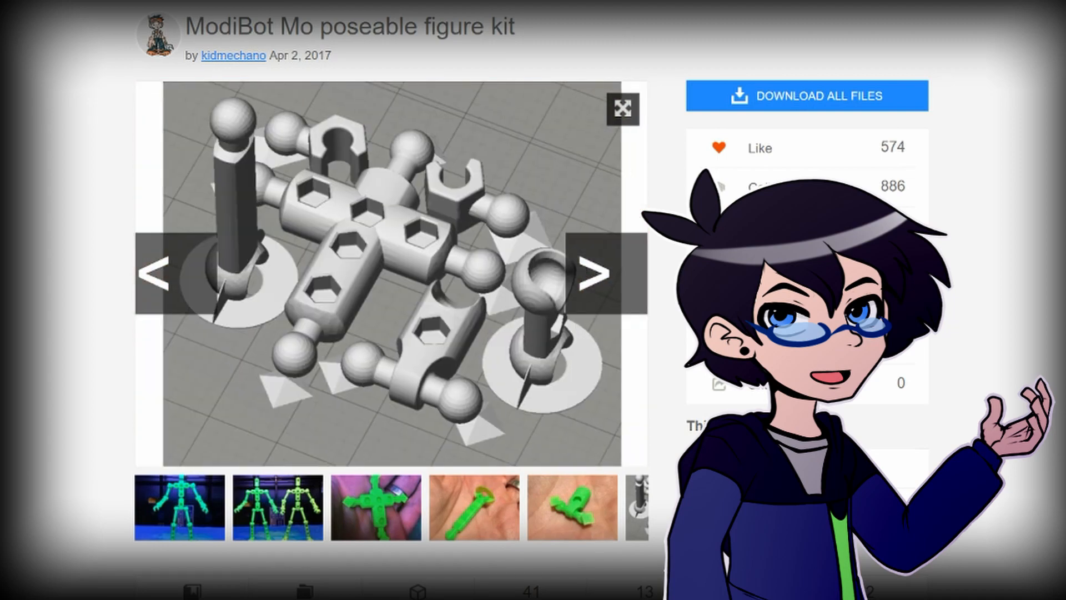
left_click(595, 272)
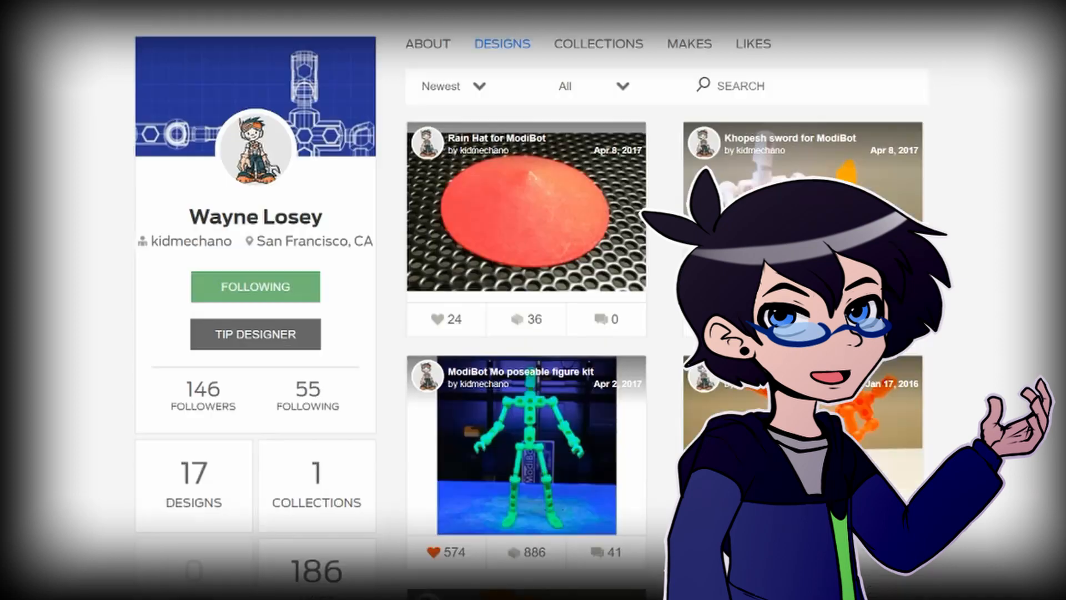
Browse kidmechano's Designs grid of ModiBot add-ons such as the rain hat and sword
scroll("down", 3)
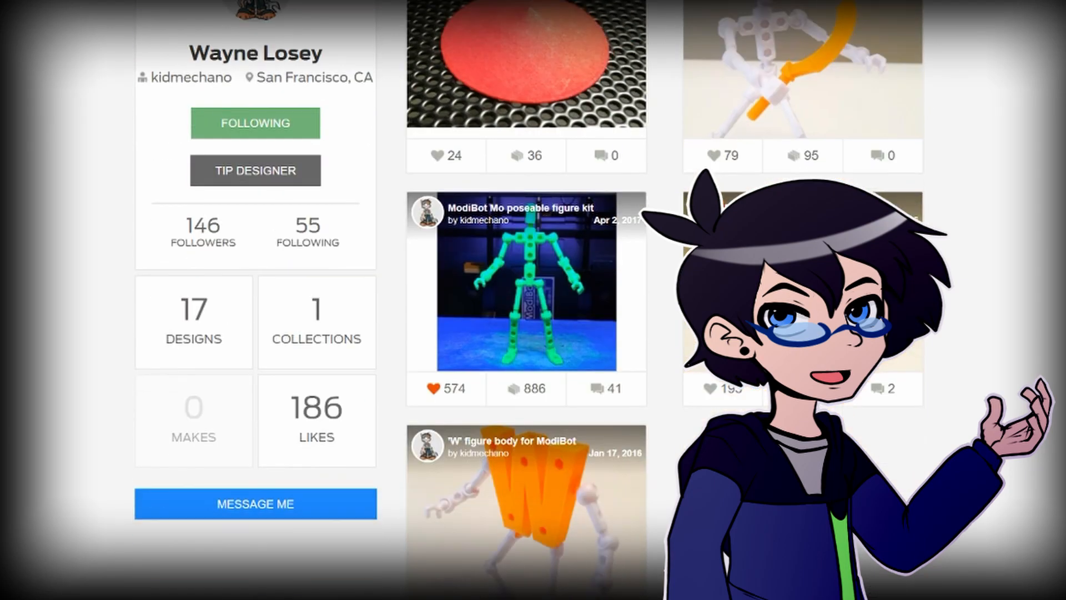
scroll("down", 3)
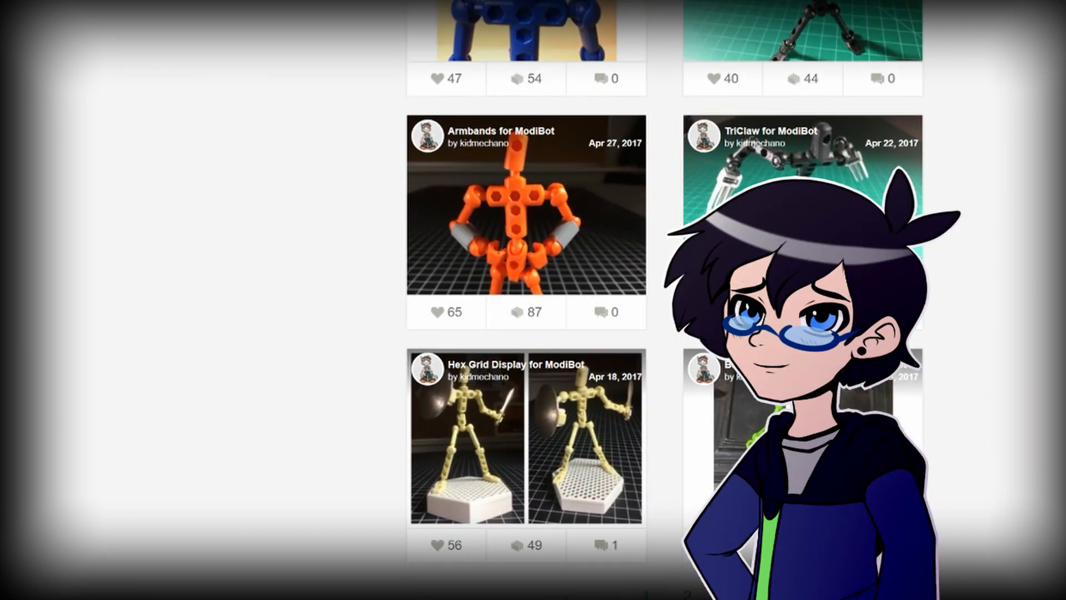
scroll("up", 3)
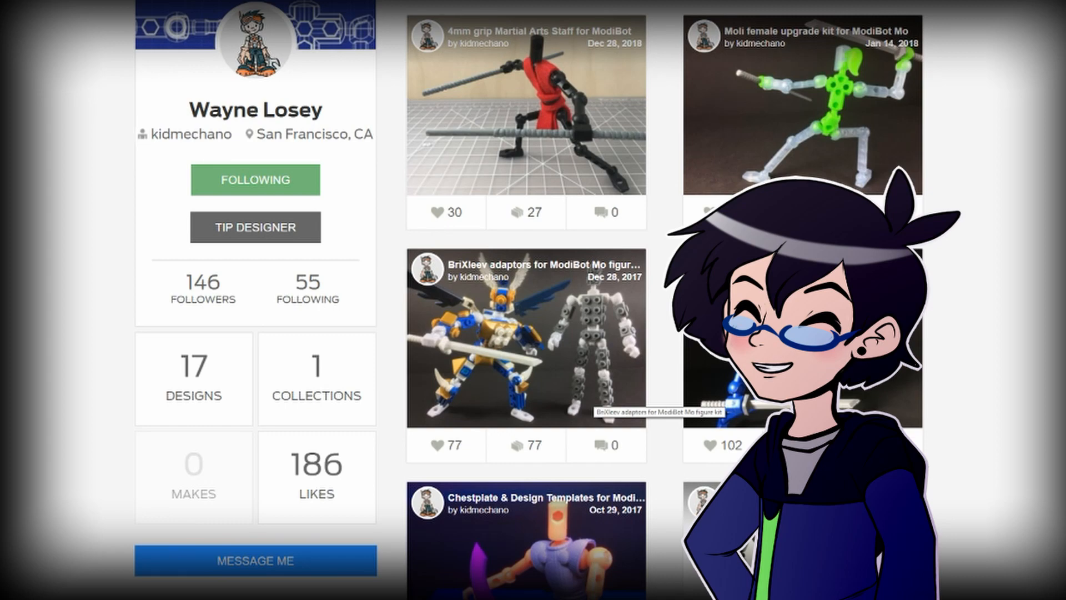
Return to the ModiBot Mo poseable figure kit page and scroll to its Summary and print settings
scroll("down", 3)
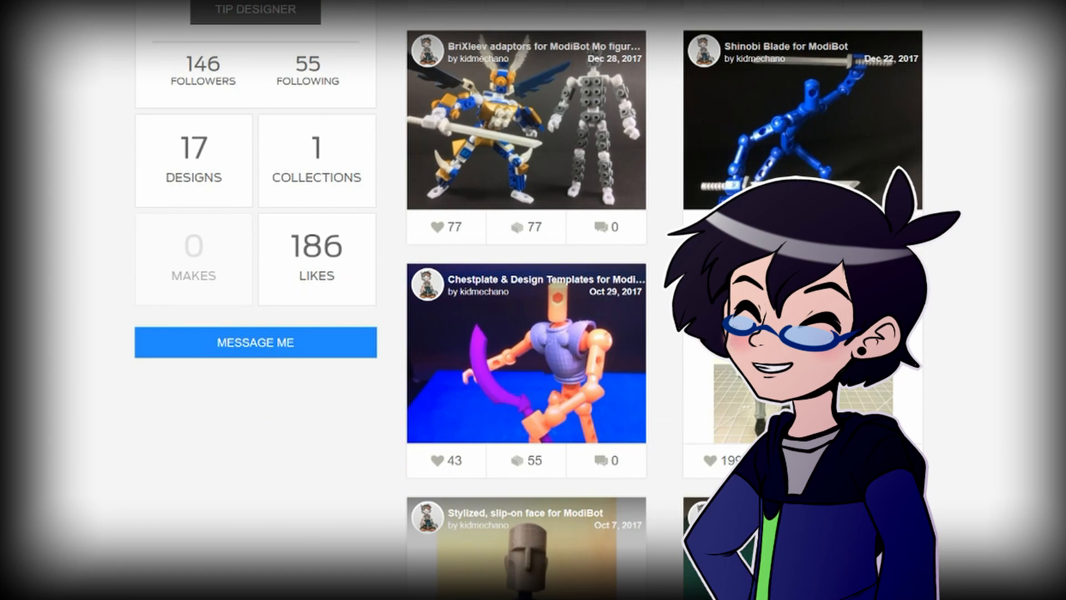
scroll("down", 3)
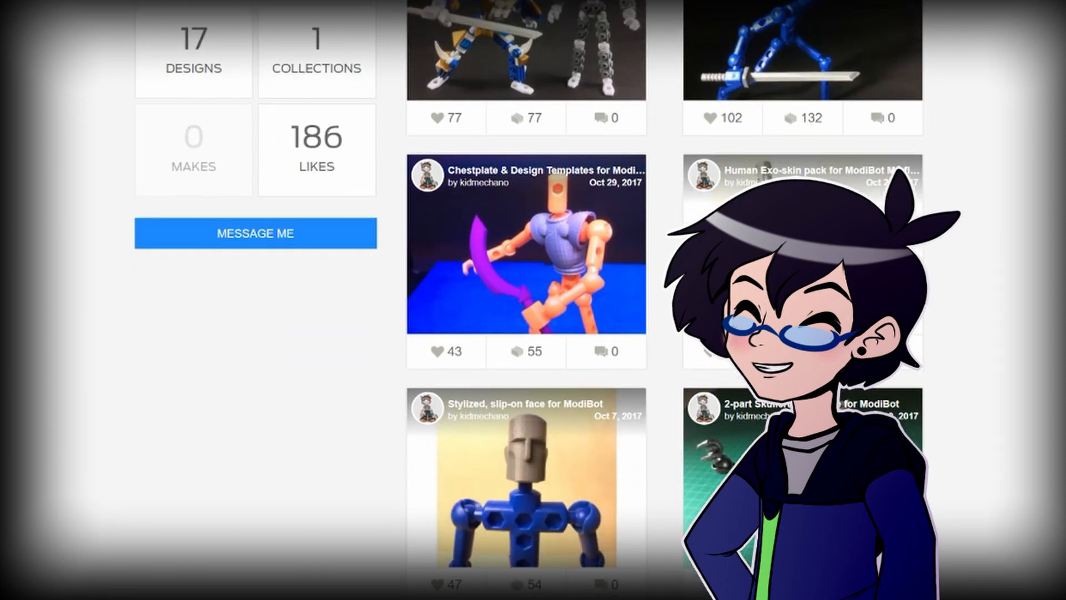
scroll("down", 3)
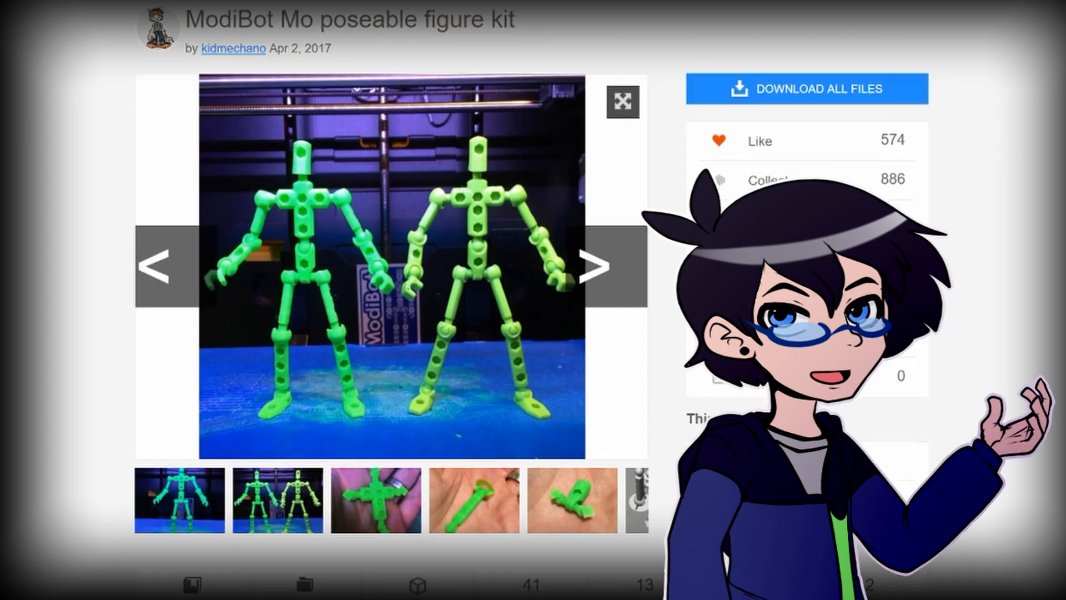
scroll("down", 3)
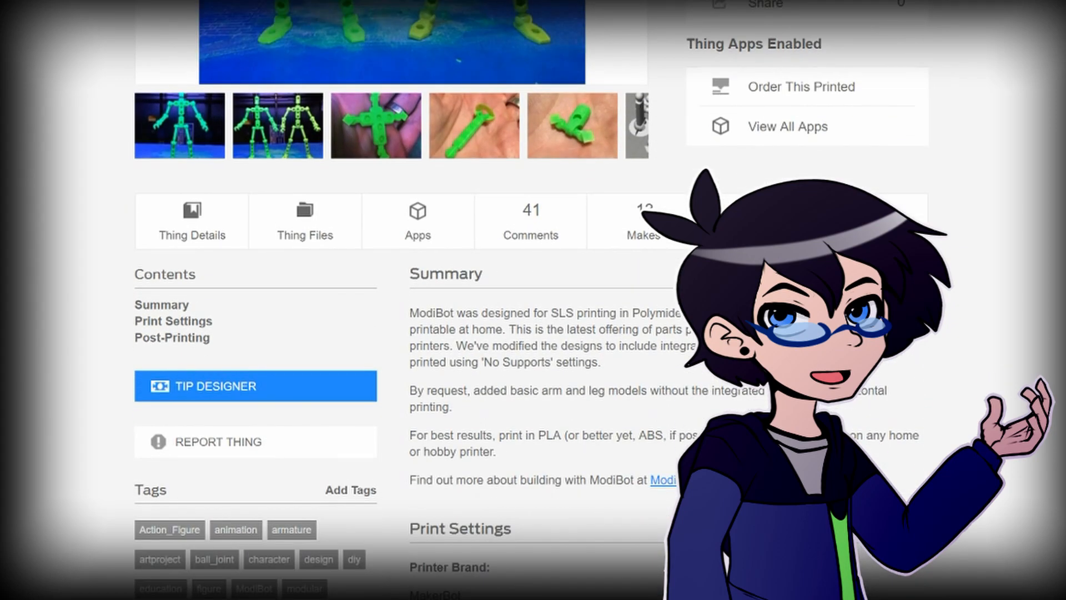